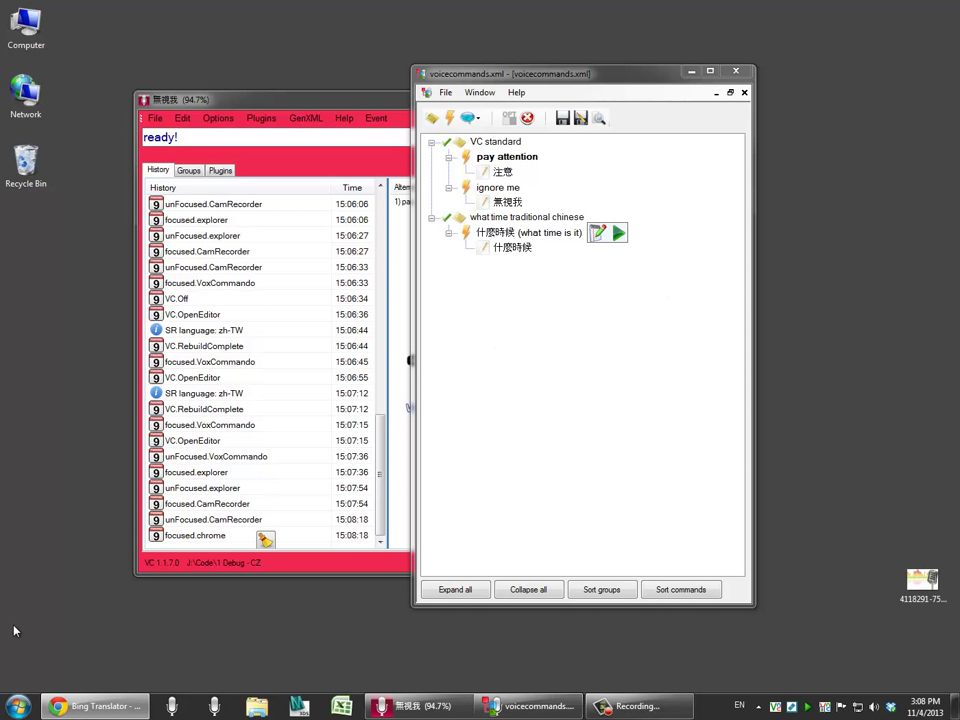
# - Open the Start menu's shutdown options, then dismiss it to bring VoxCommando forward
pyautogui.click(17, 706)
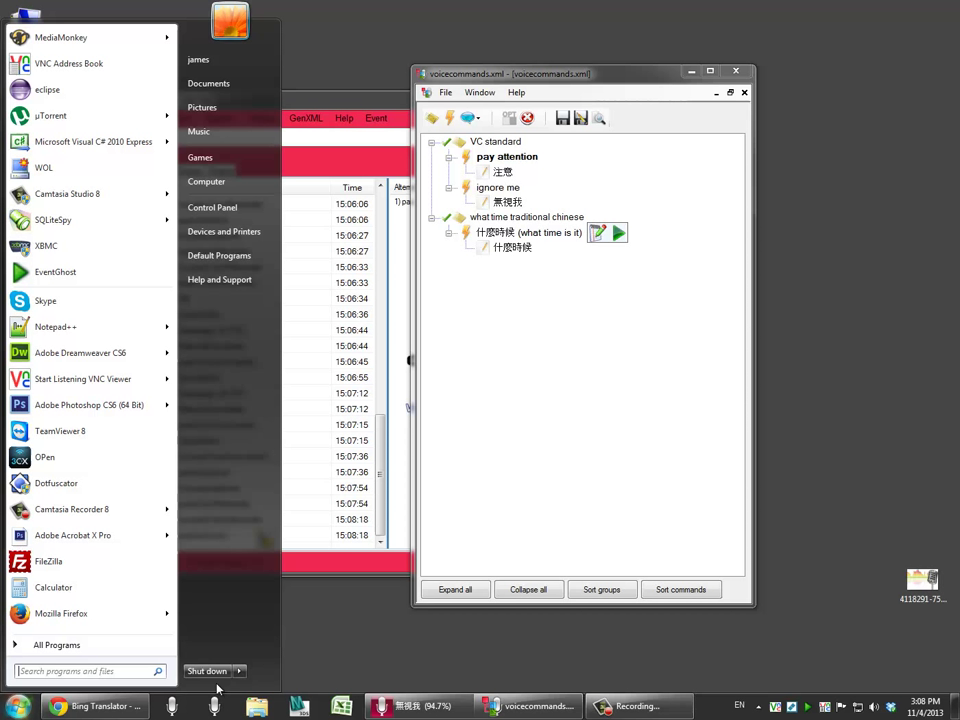
pyautogui.click(240, 671)
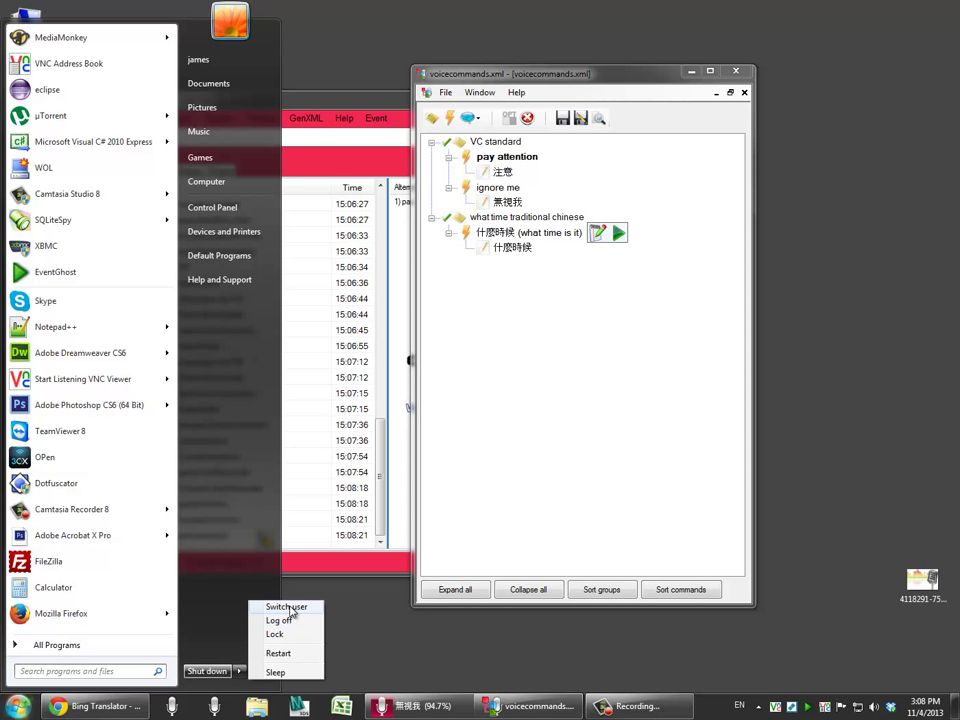
pyautogui.click(363, 628)
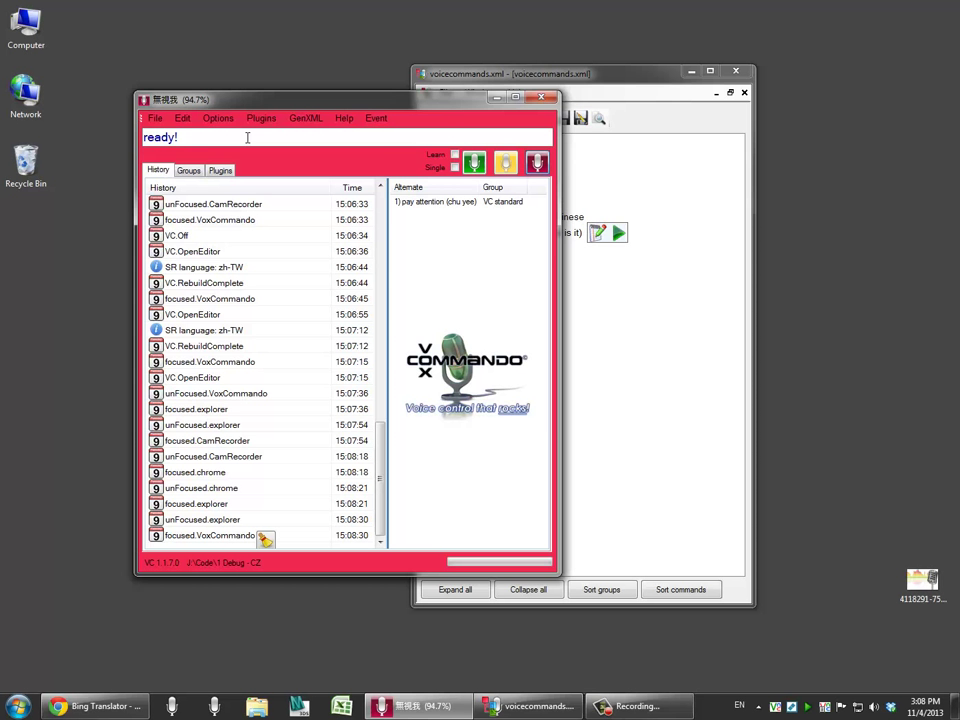
# - Set VoxCommando's speech recognition language to zh-TW in Options and save
pyautogui.click(218, 118)
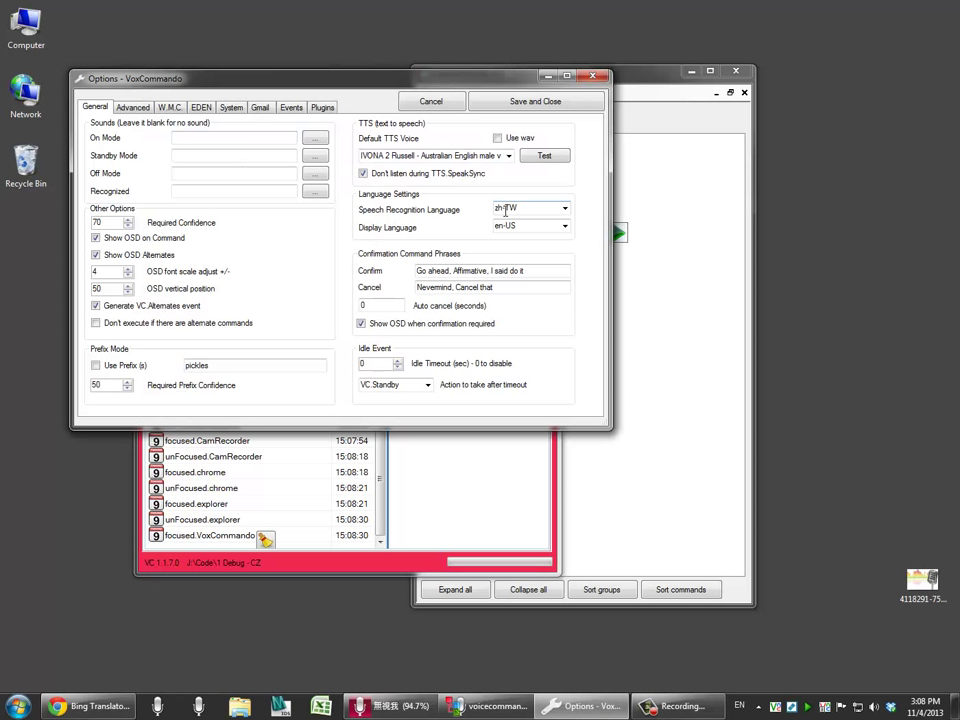
pyautogui.click(564, 208)
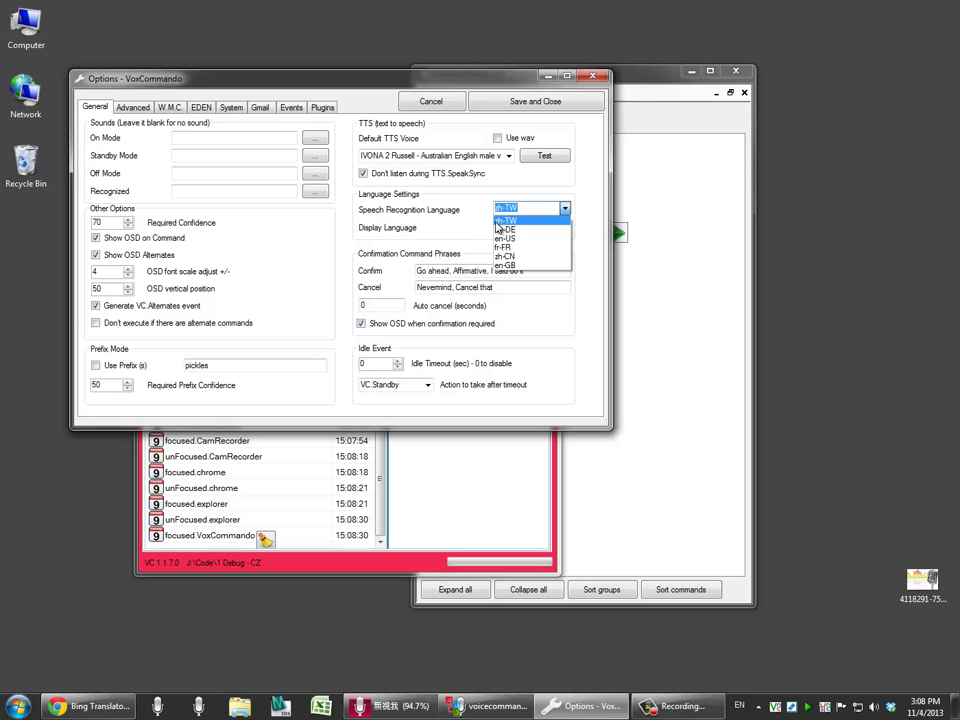
pyautogui.moveTo(568, 215)
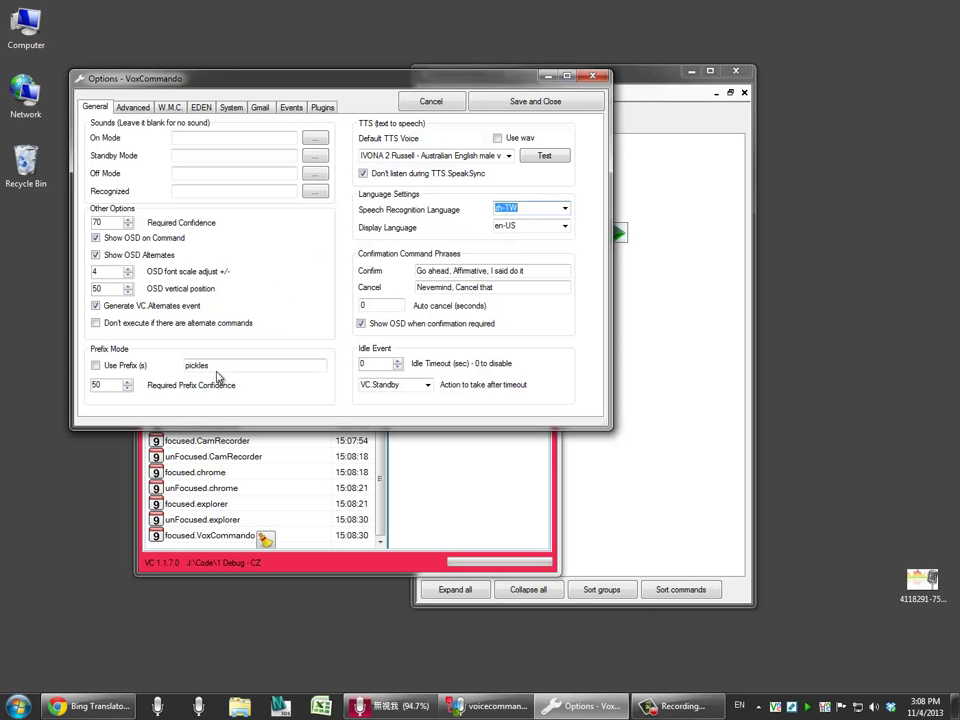
pyautogui.click(96, 365)
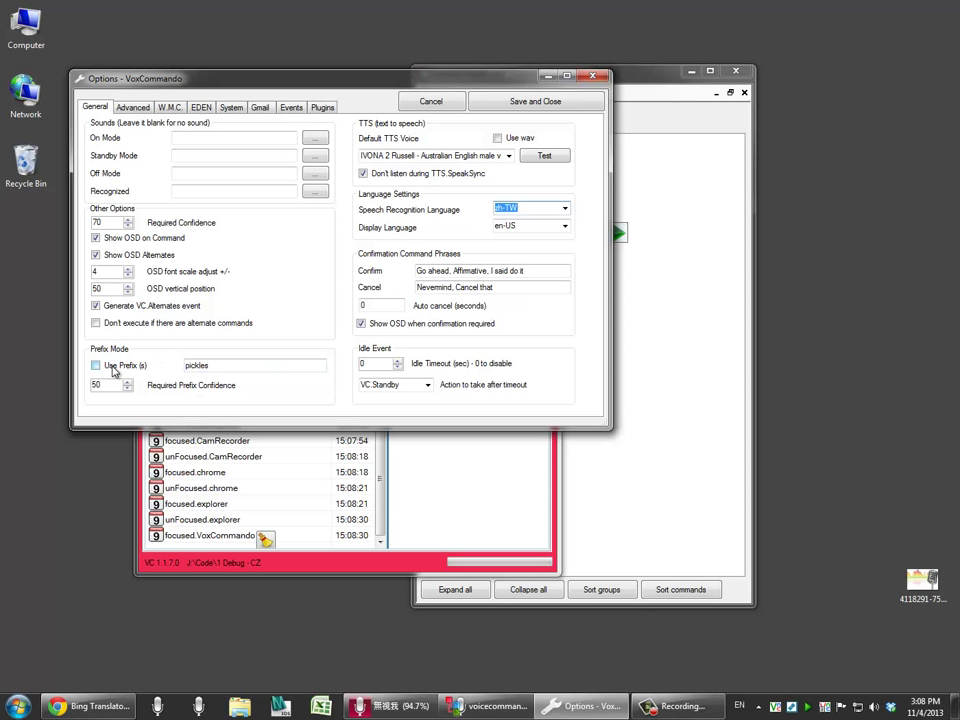
pyautogui.moveTo(195, 372)
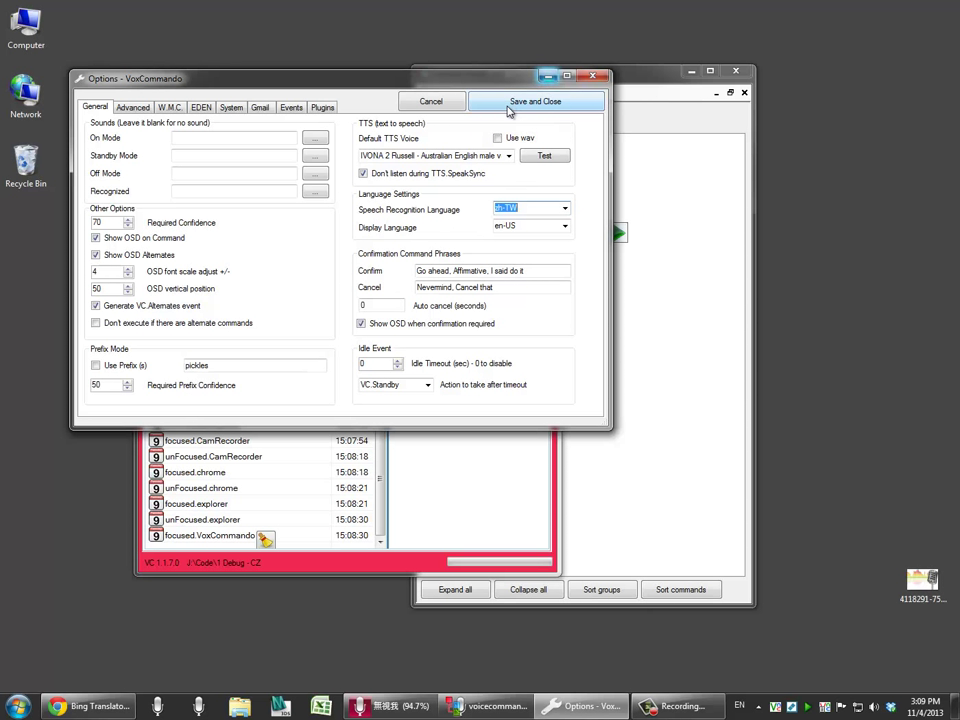
pyautogui.click(535, 101)
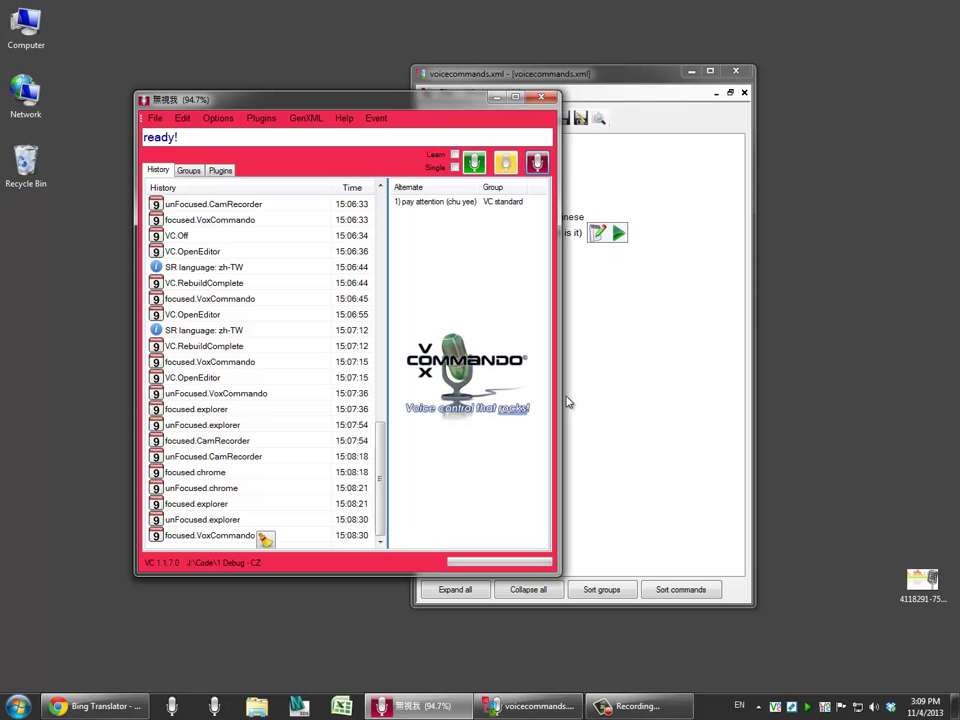
pyautogui.moveTo(443, 110)
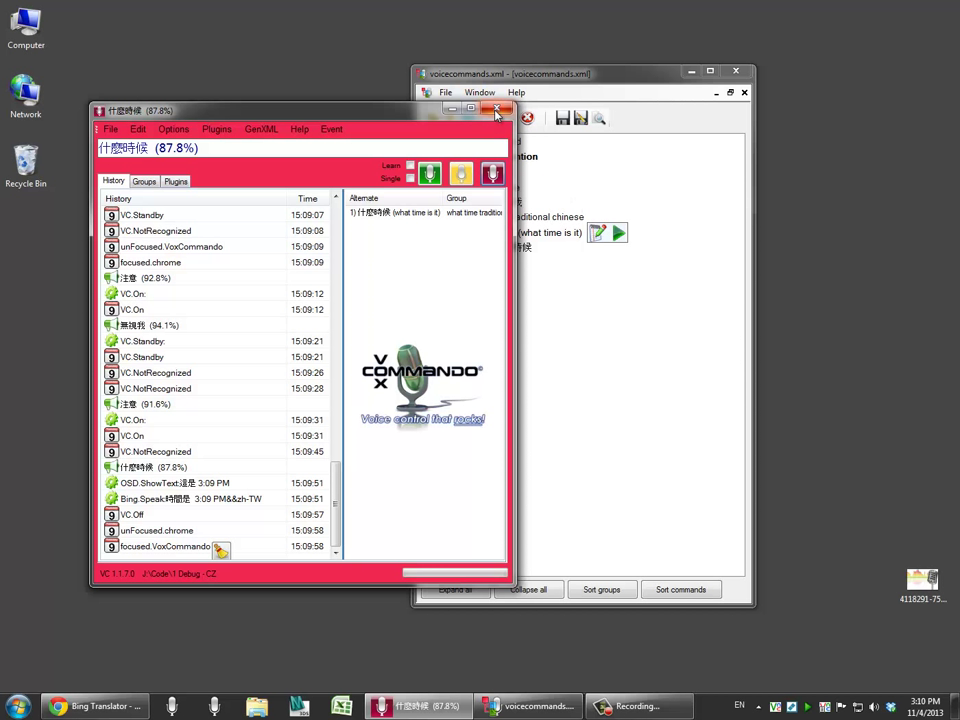
pyautogui.moveTo(497, 110)
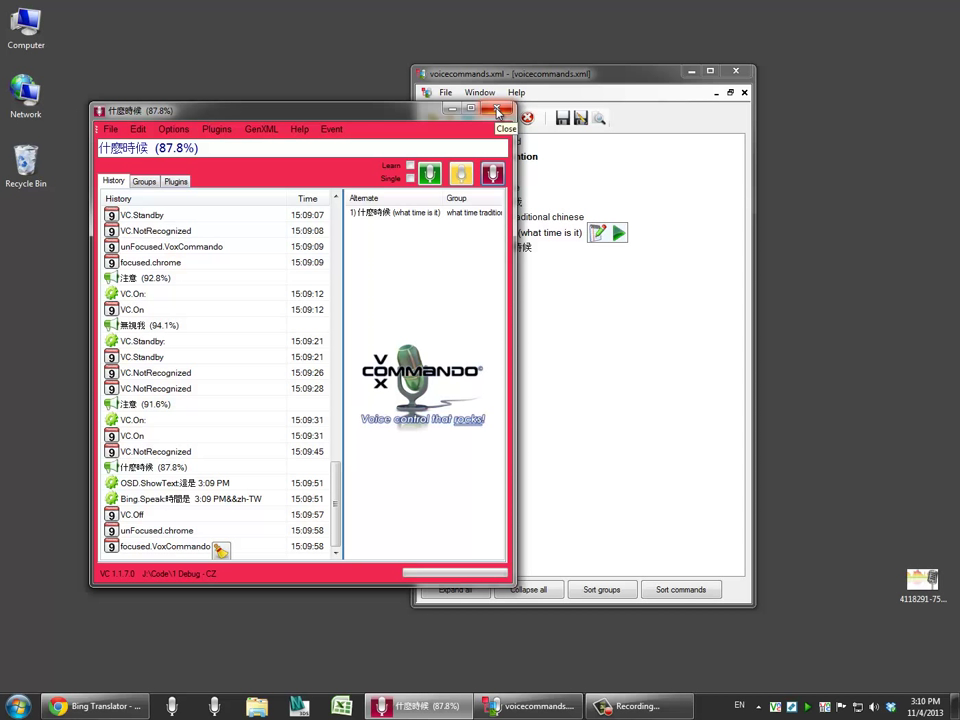